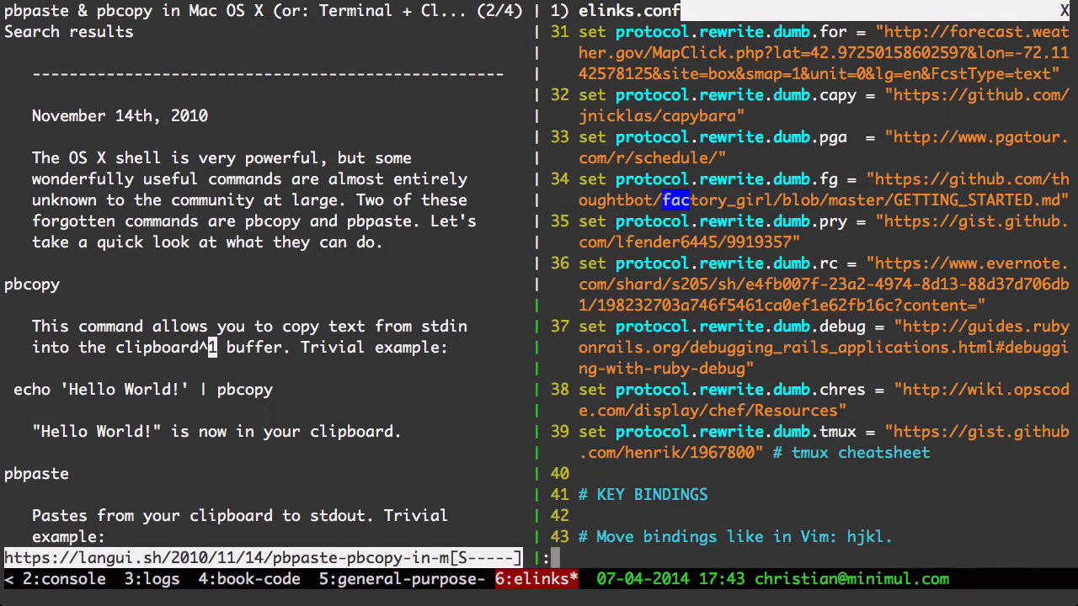
Edit ~/.tmux.conf in vim and search /co to reach the vi copy-mode bindings
type(":e ~/")
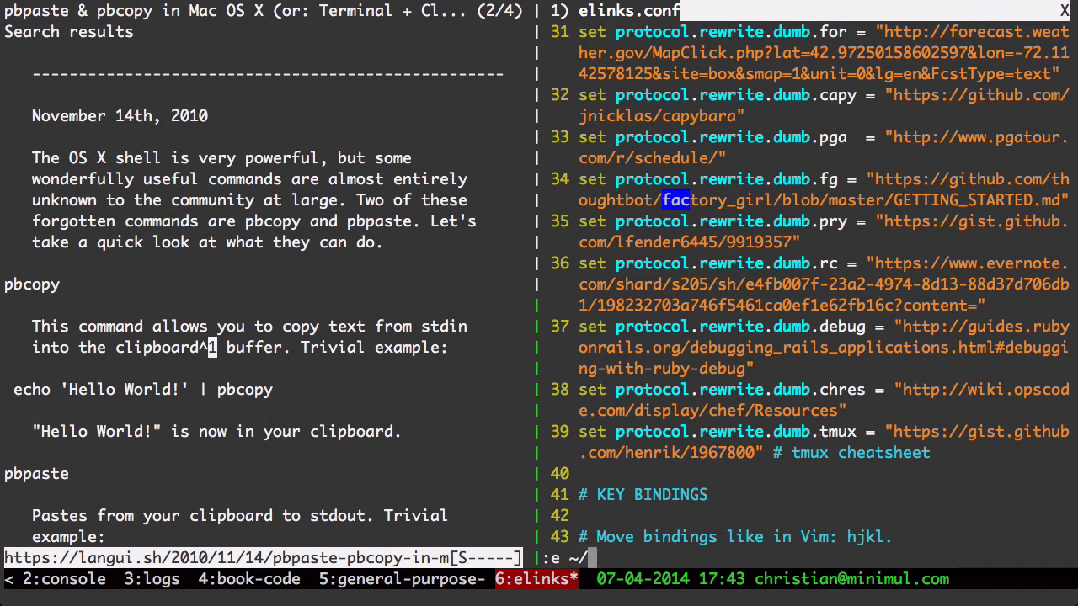
type(".tmux.conf")
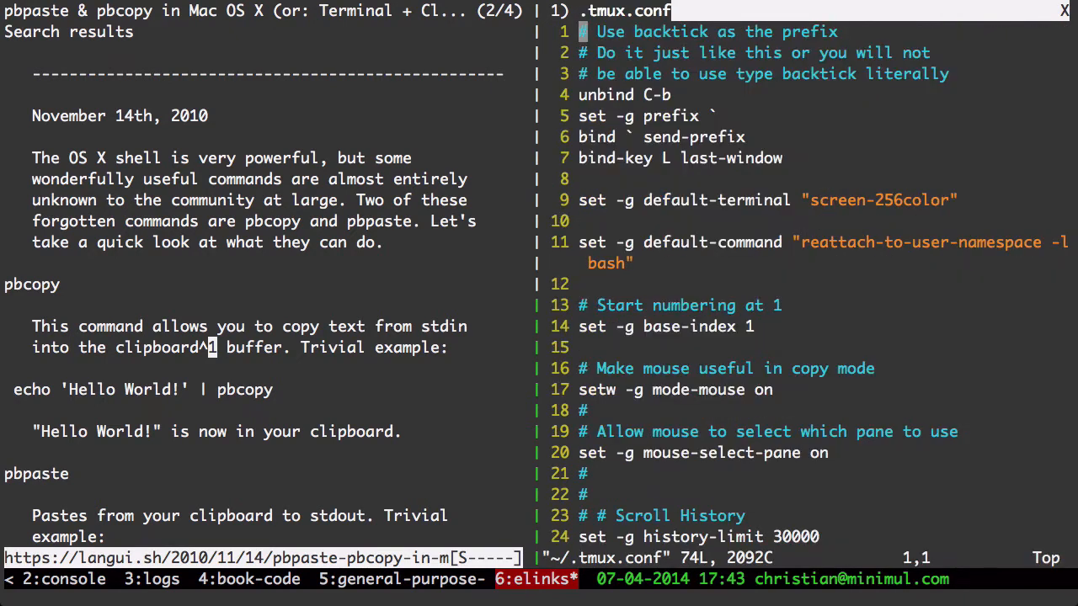
type("/co")
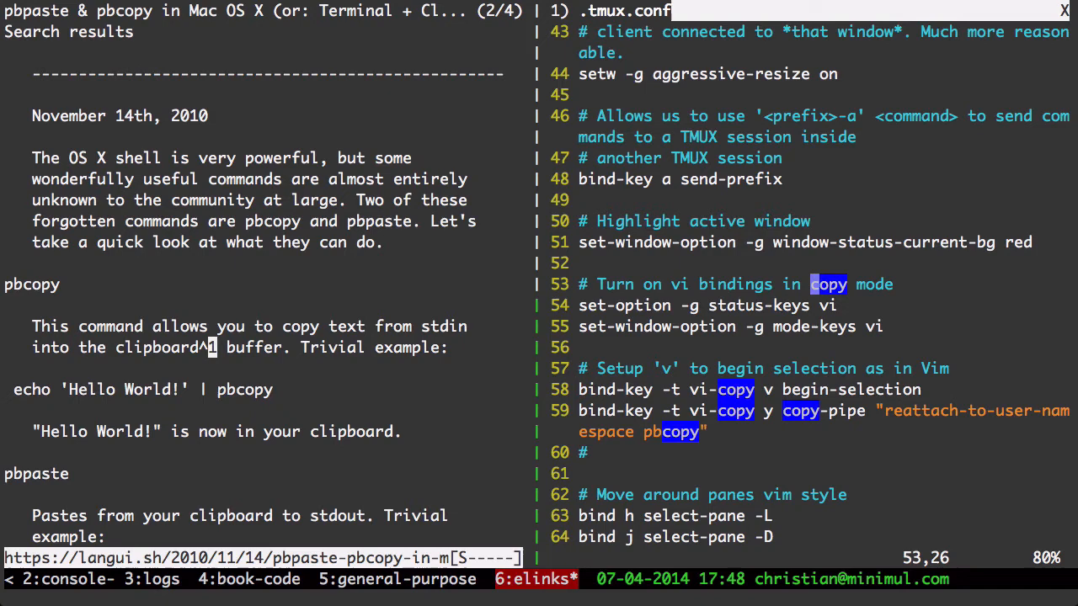
type(":nohl")
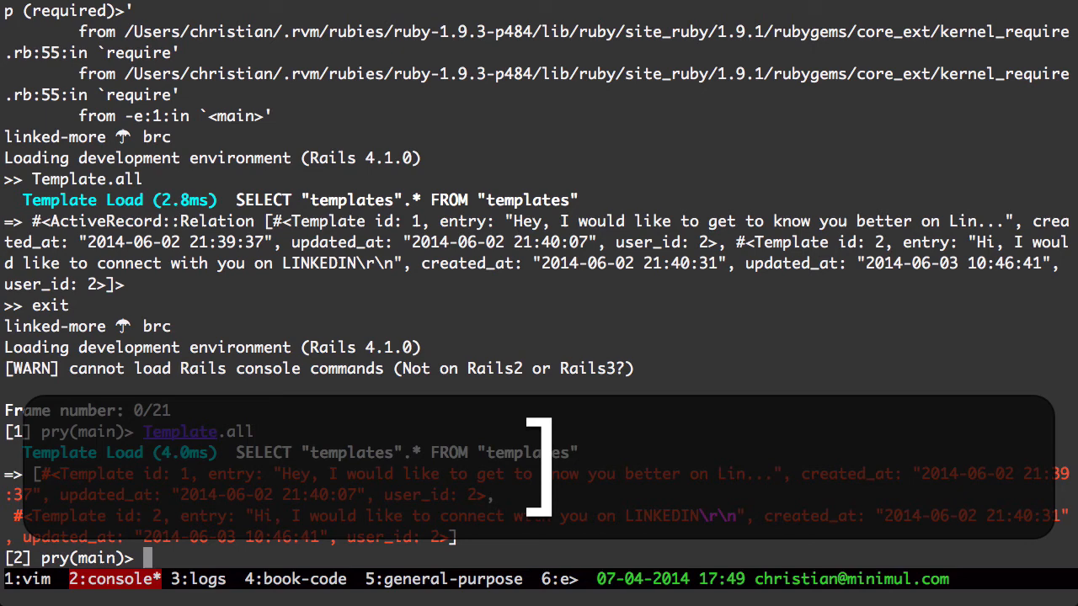
type("Template.all")
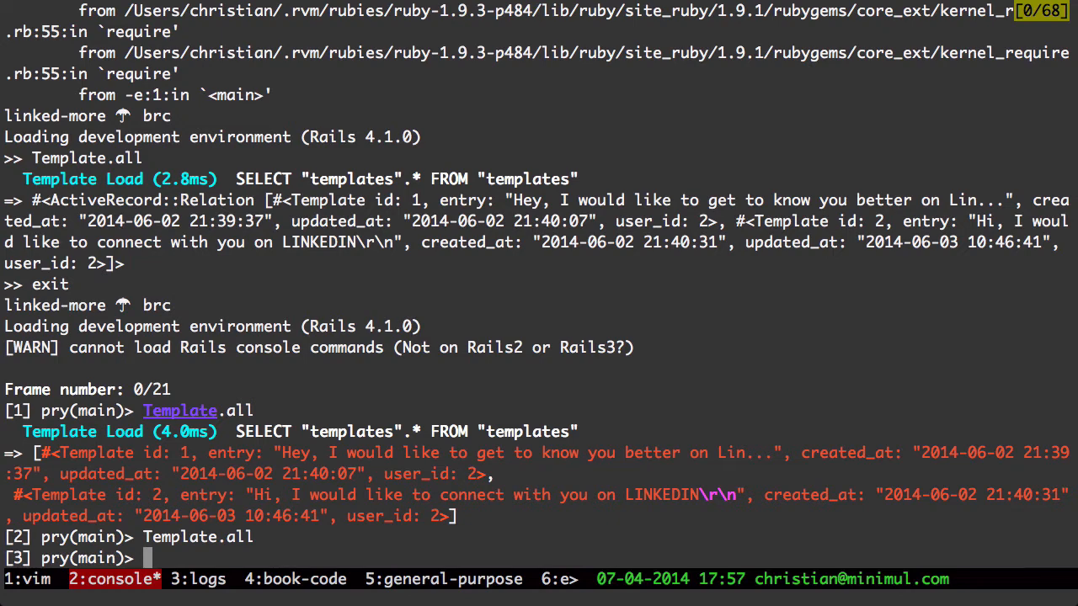
mouse_move(596, 464)
type("A")
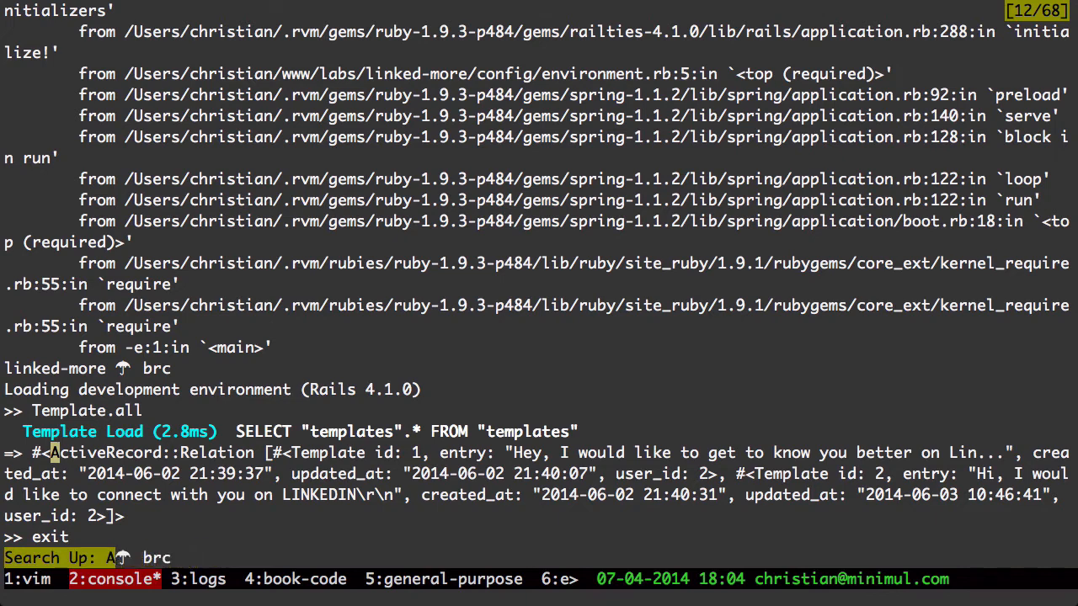
Search upward through the scrollback for 'config' in copy mode
type("config")
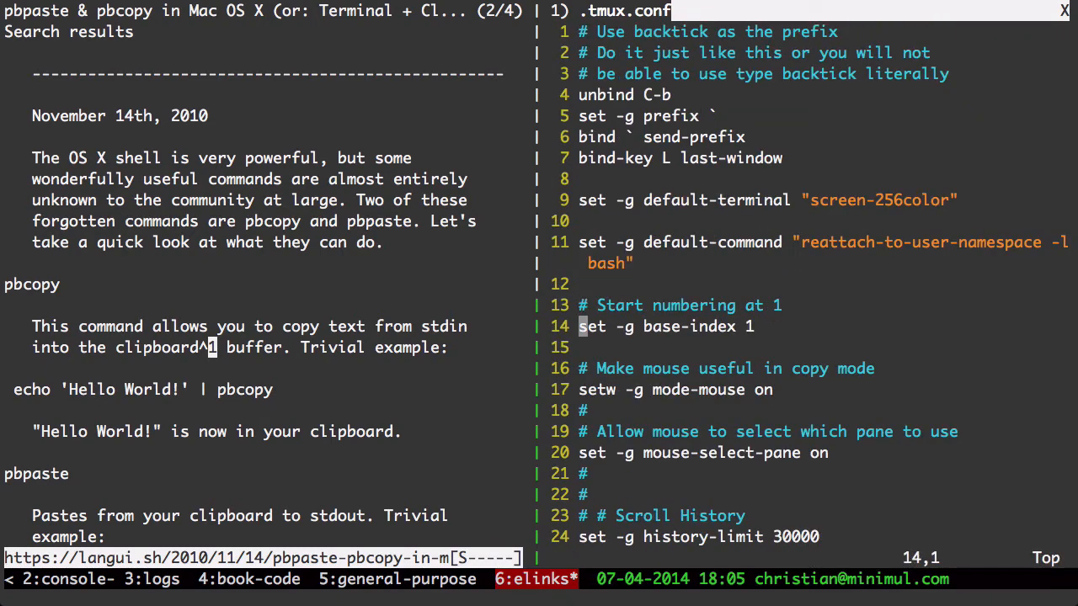
scroll("down", 3)
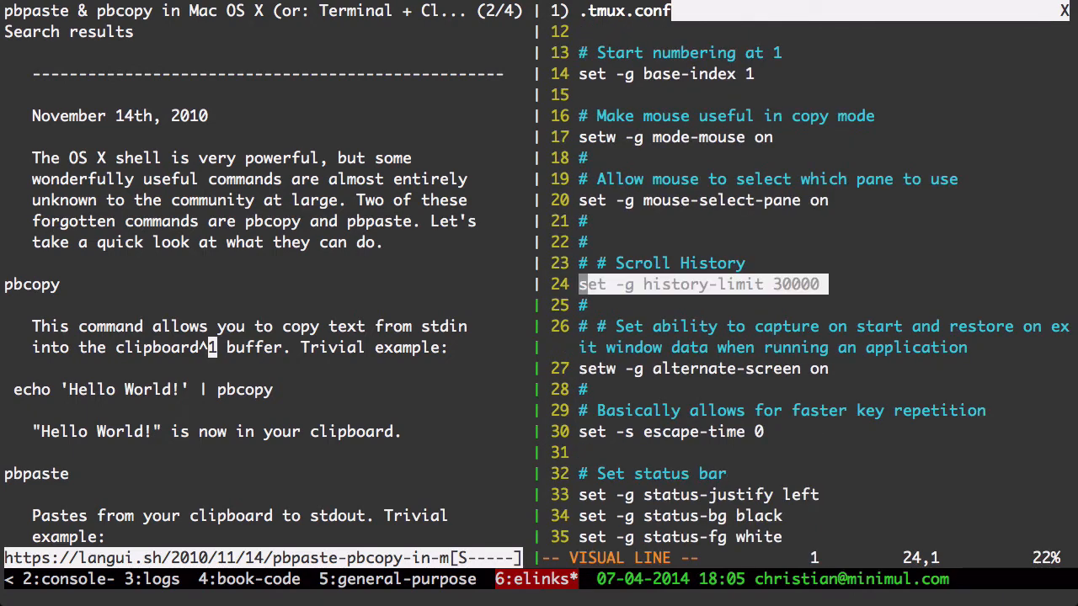
key("Up")
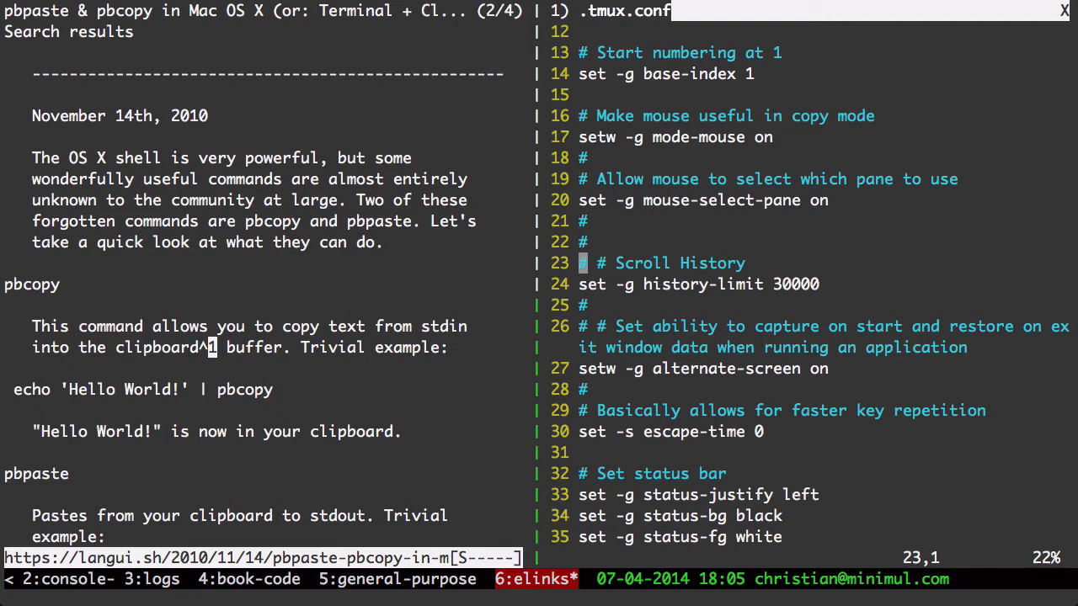
mouse_move(318, 57)
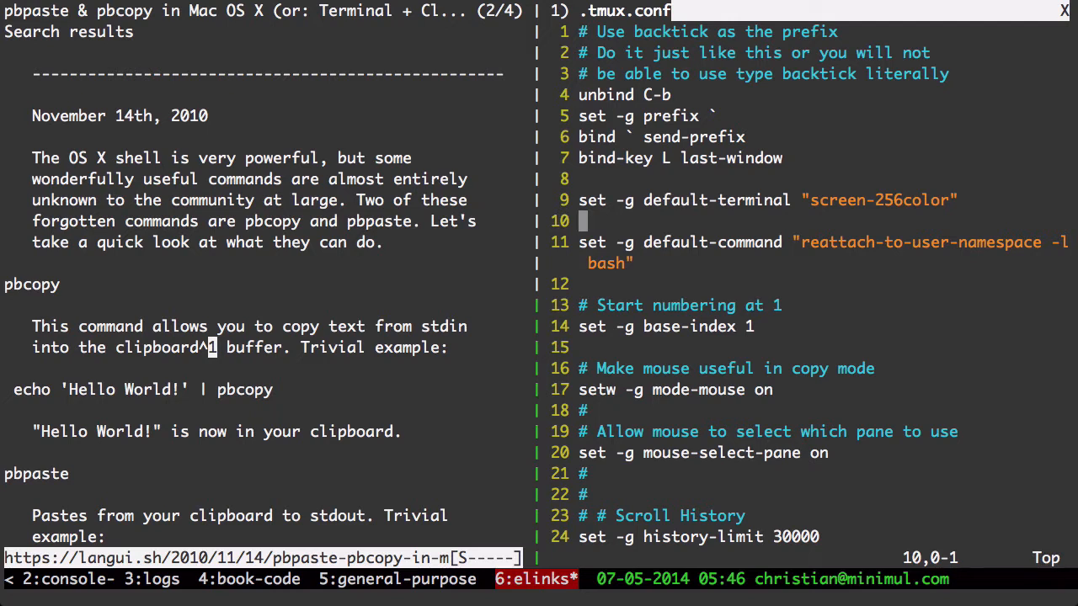
Search /user-na and jump to the copy-pipe binding using reattach-to-user-namespace pbcopy
key("/")
type("/user-na")
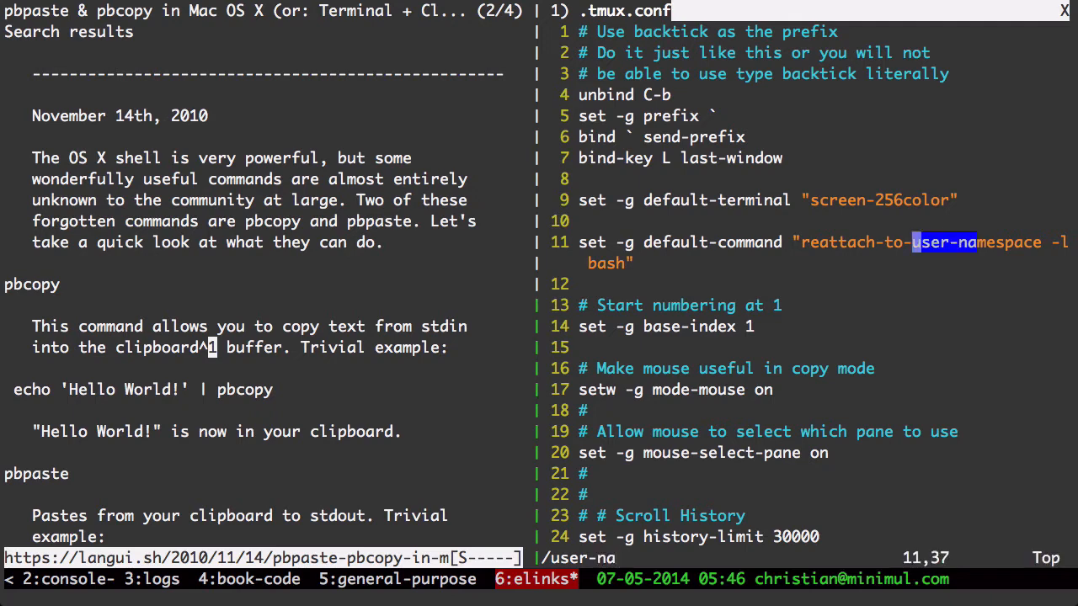
scroll("down", 3)
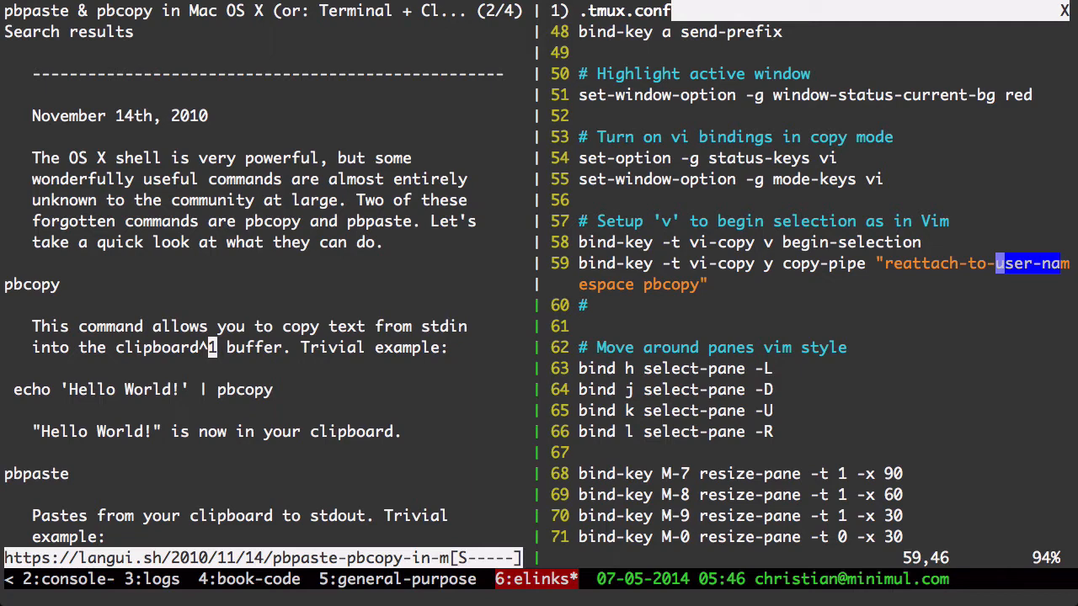
key("V")
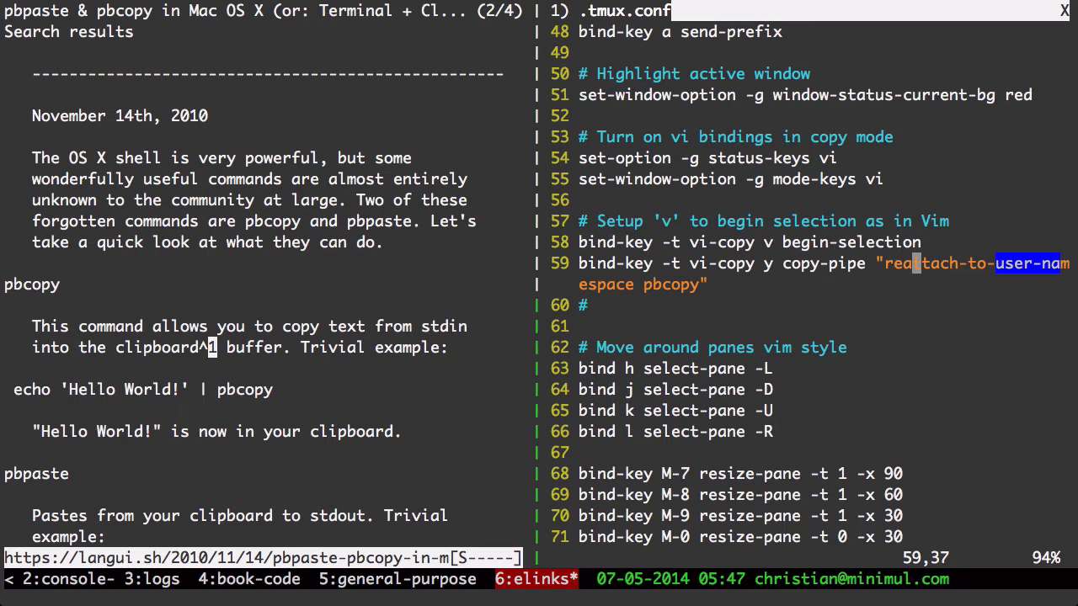
Reveal line 74's 'bind-key y run-shell tmux save-buffer' OS X clipboard binding
scroll("down", 3)
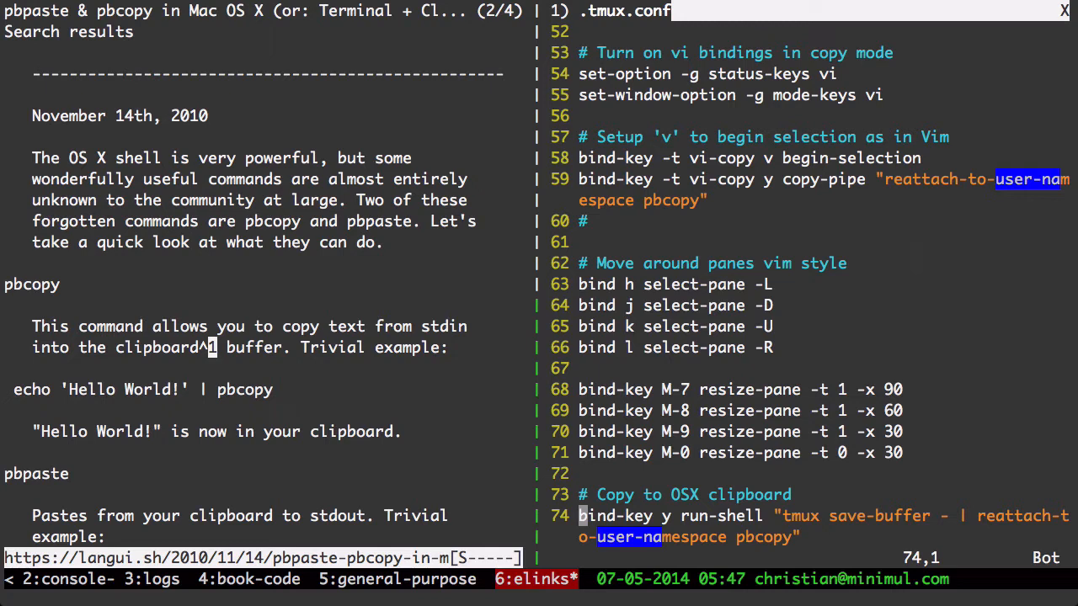
key("V")
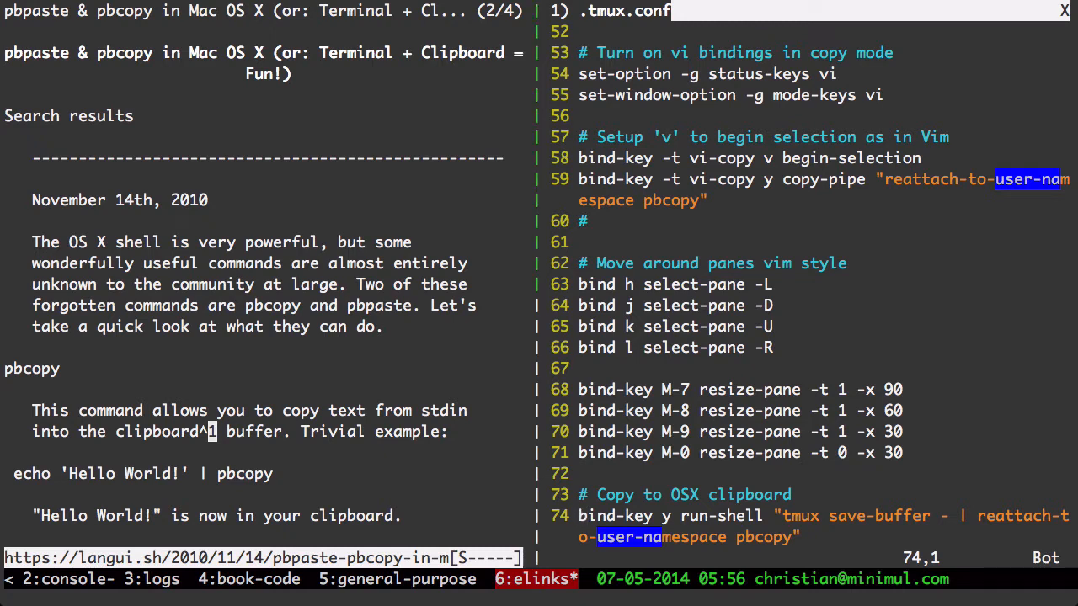
Enter copy mode in the elinks pane and select 'very powerful' through 'forgotten commands'
scroll("down", 3)
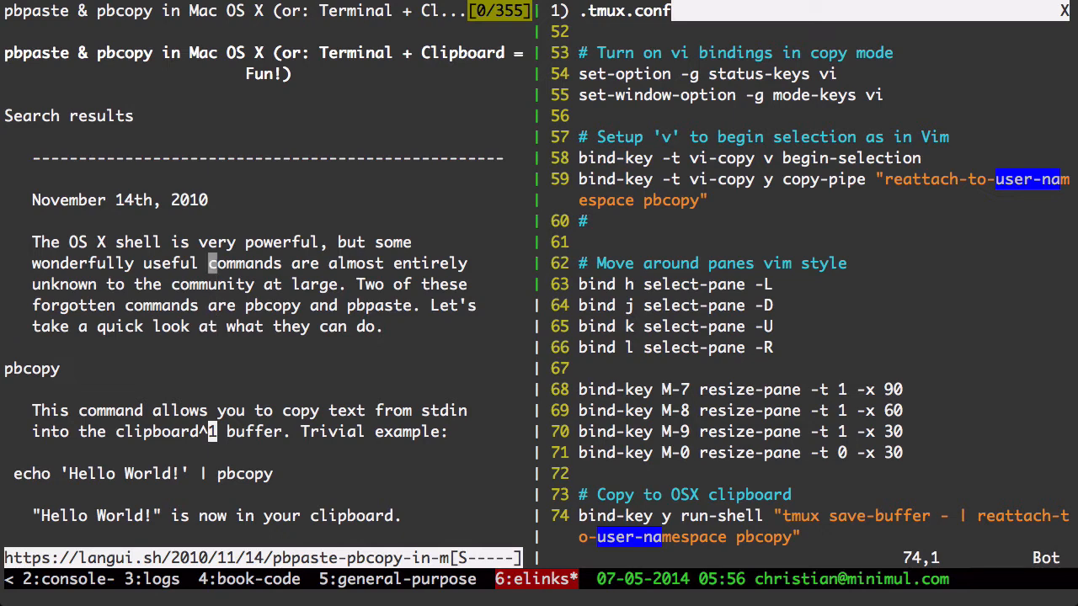
left_click_drag(202, 243, 209, 305)
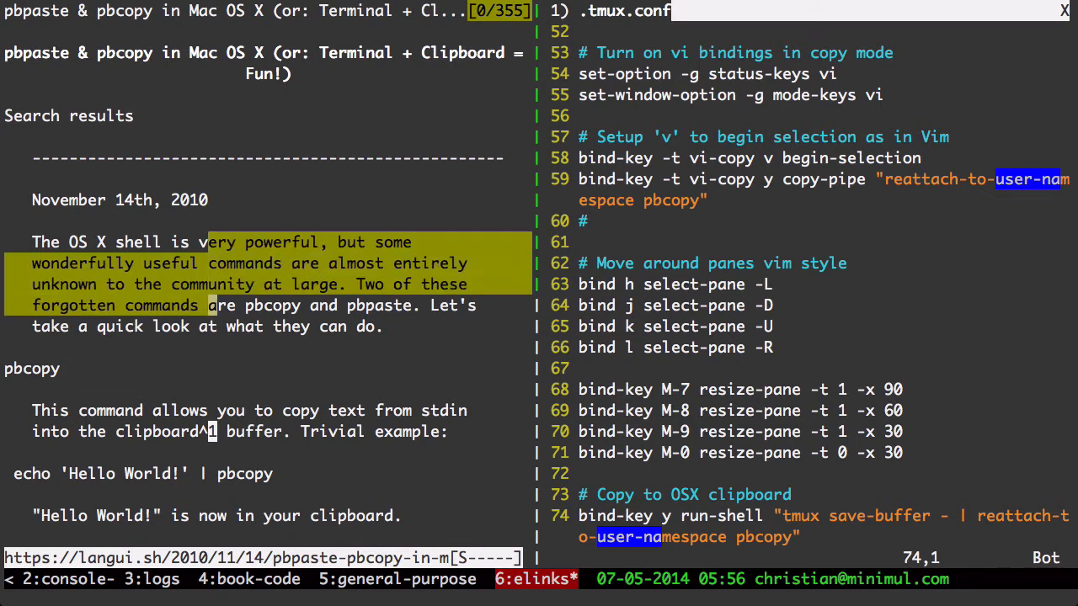